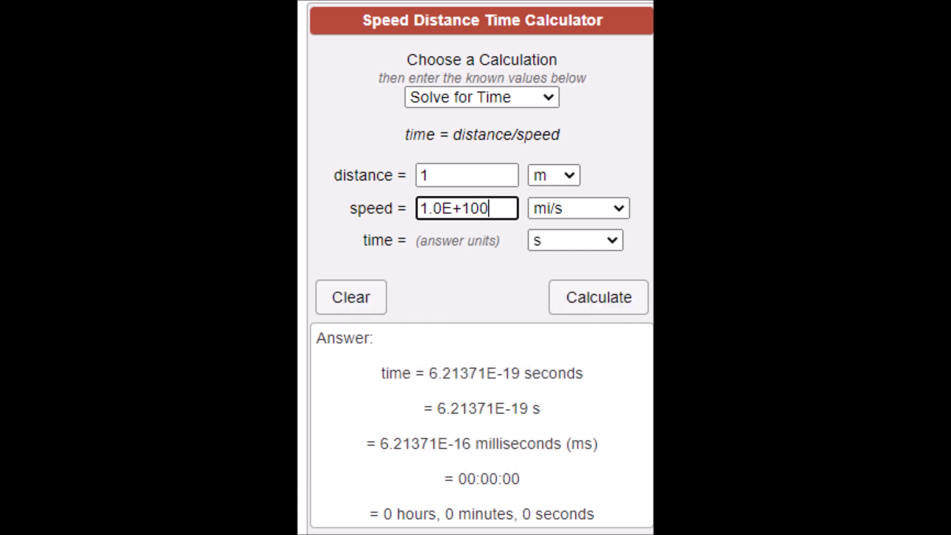
click(589, 297)
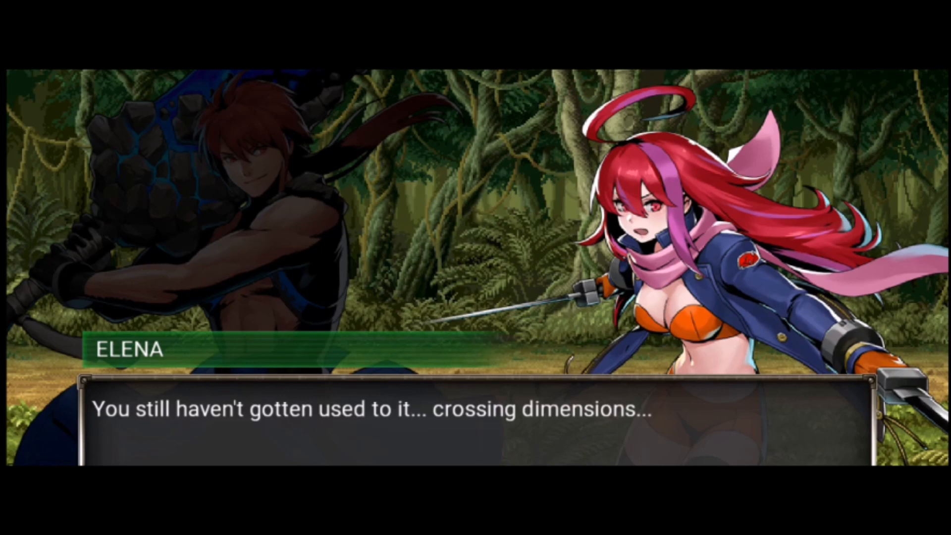
click(475, 418)
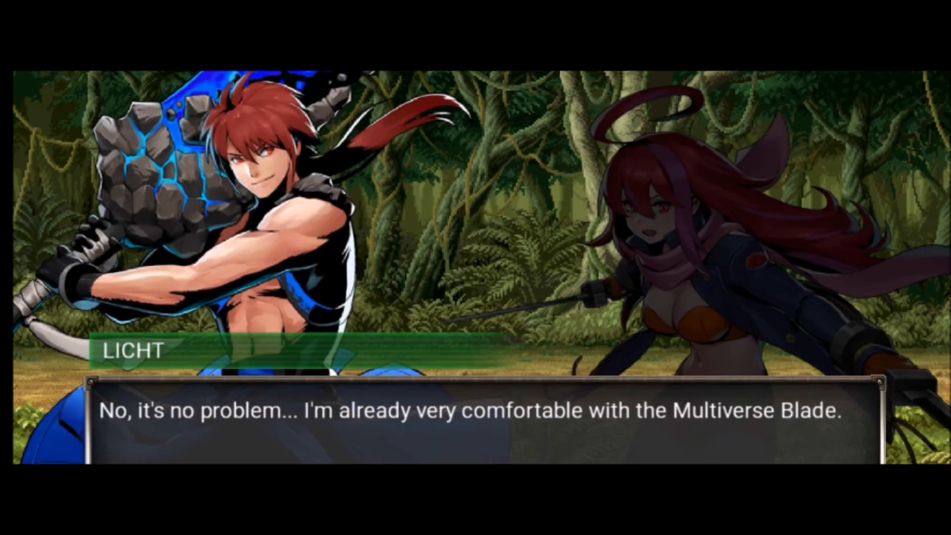